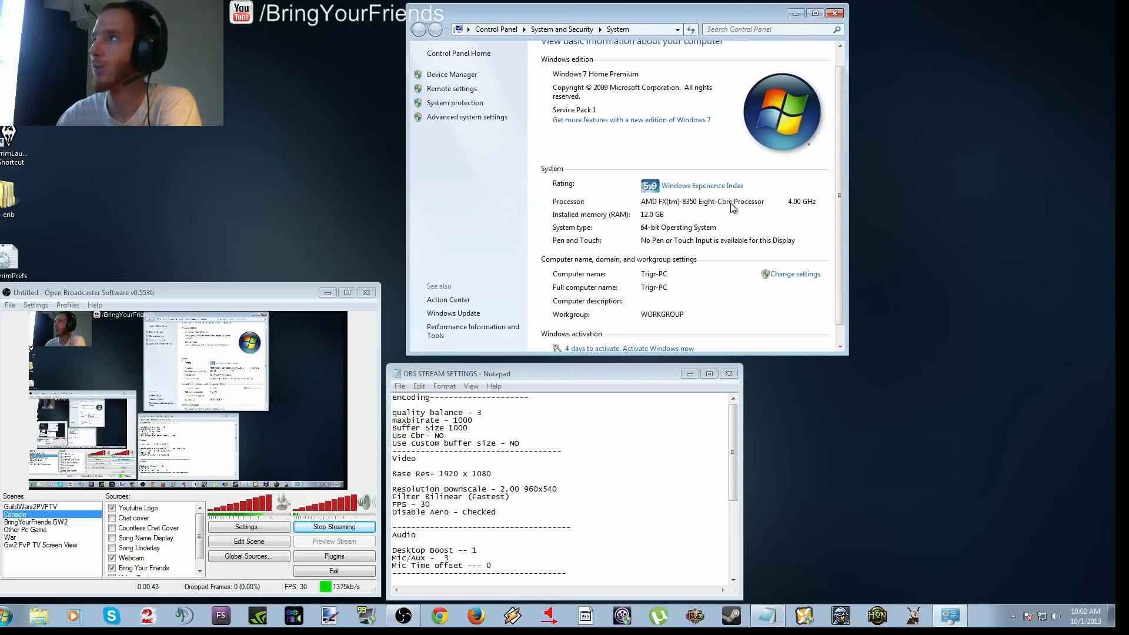
{"action": "mouse_move", "coordinate": [648, 218]}
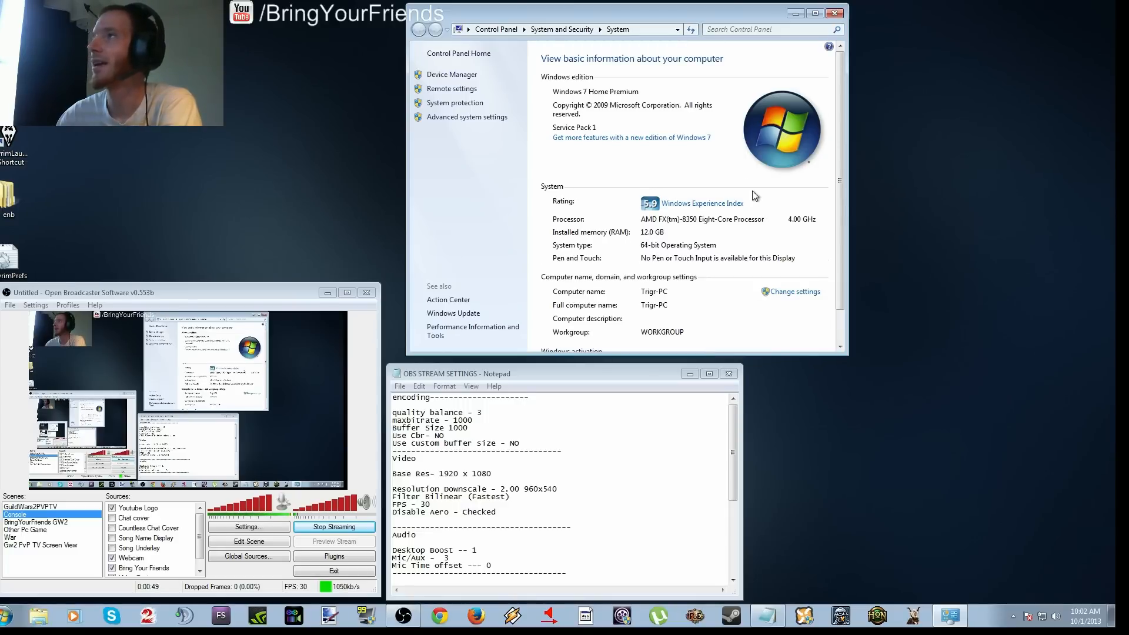
{"action": "mouse_move", "coordinate": [731, 159]}
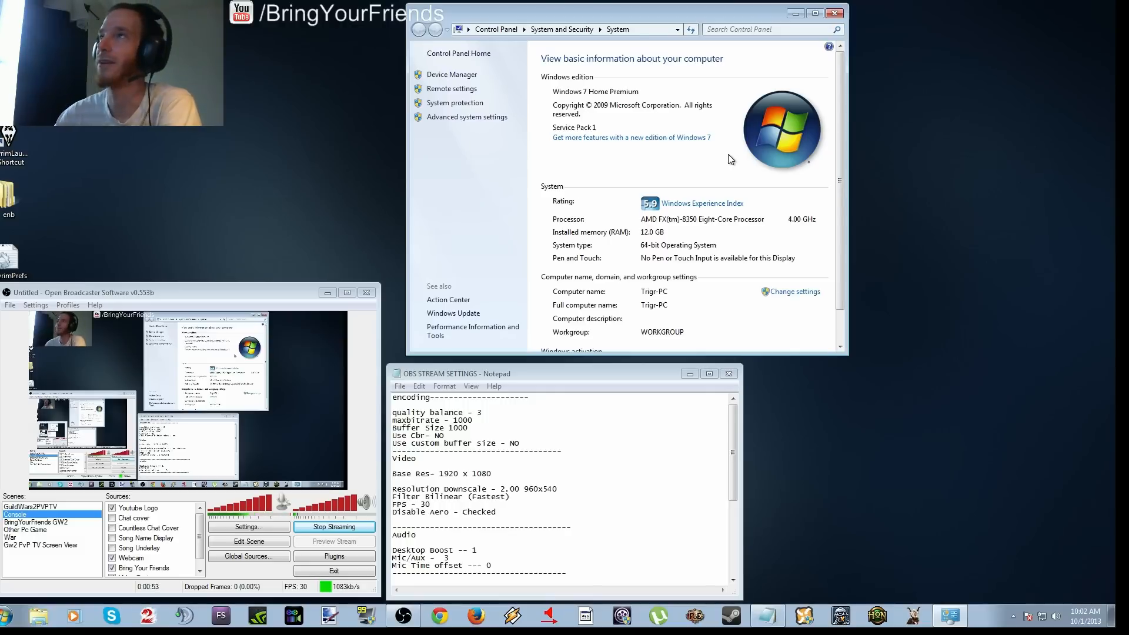
Set encoding to quality balance 3 with custom buffer size off and AAC audio bitrate 112
{"action": "left_click", "coordinate": [35, 304]}
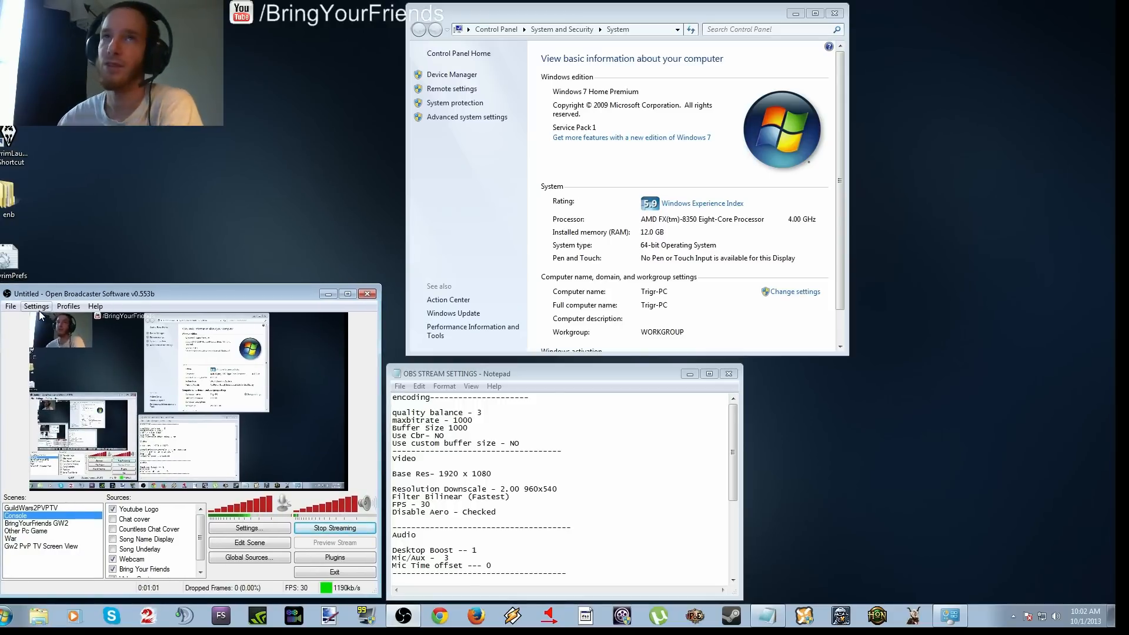
{"action": "left_click", "coordinate": [248, 528]}
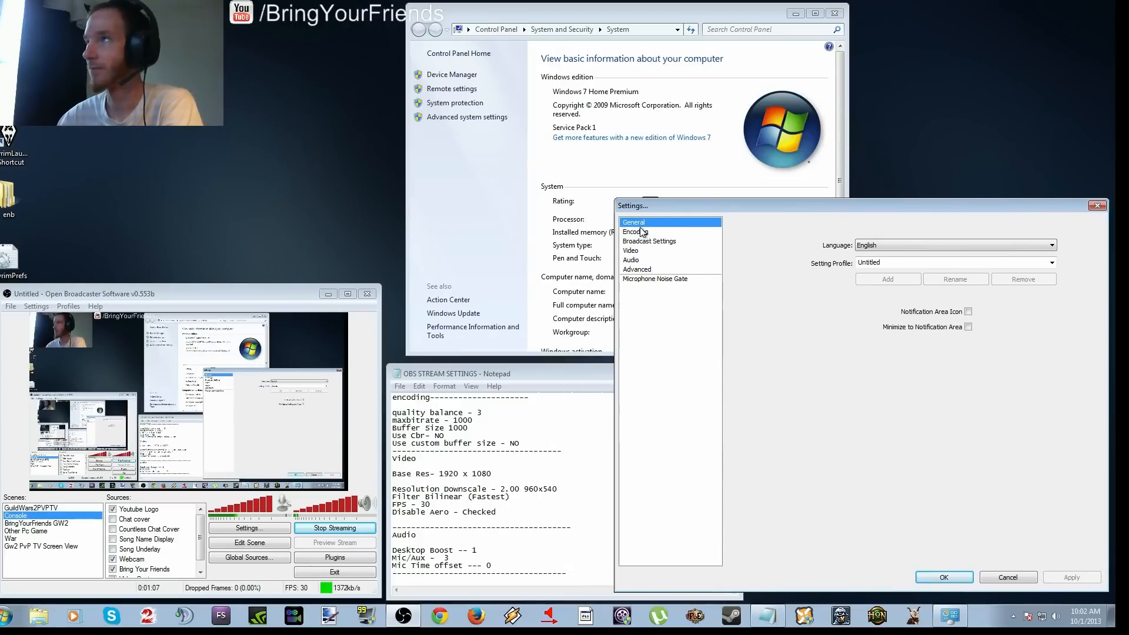
{"action": "left_click", "coordinate": [636, 231]}
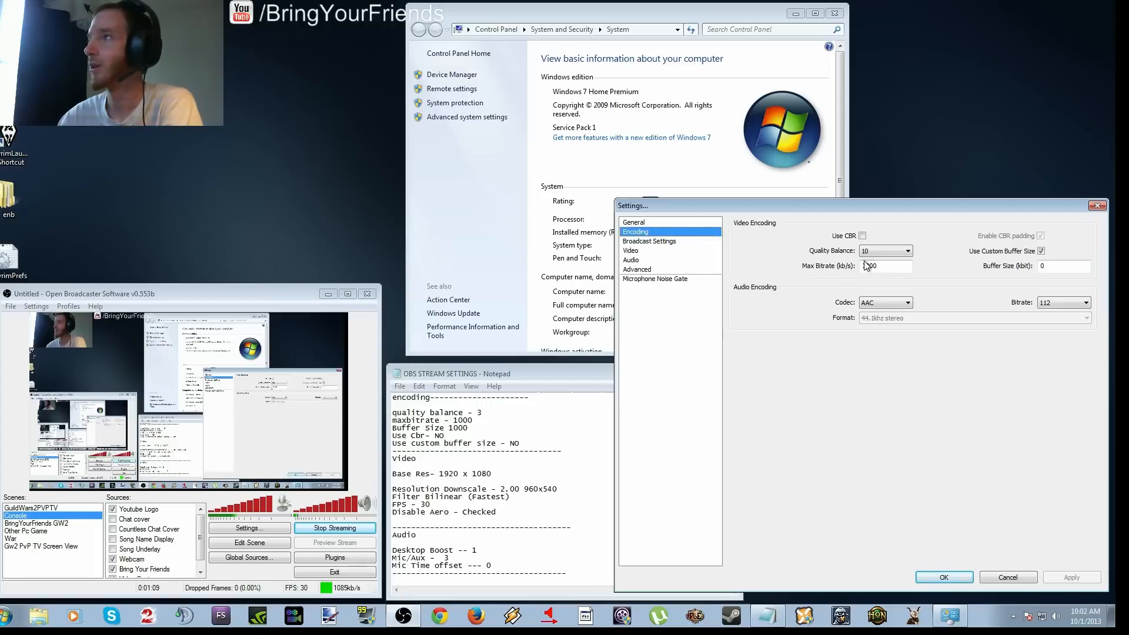
{"action": "left_click", "coordinate": [907, 251]}
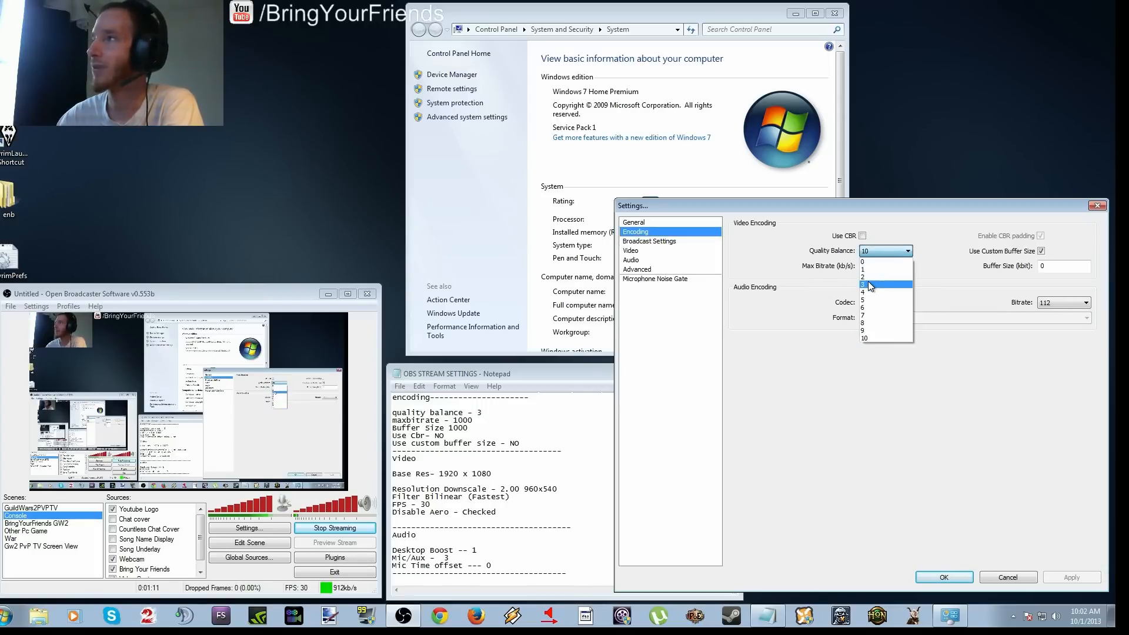
{"action": "left_click", "coordinate": [868, 284]}
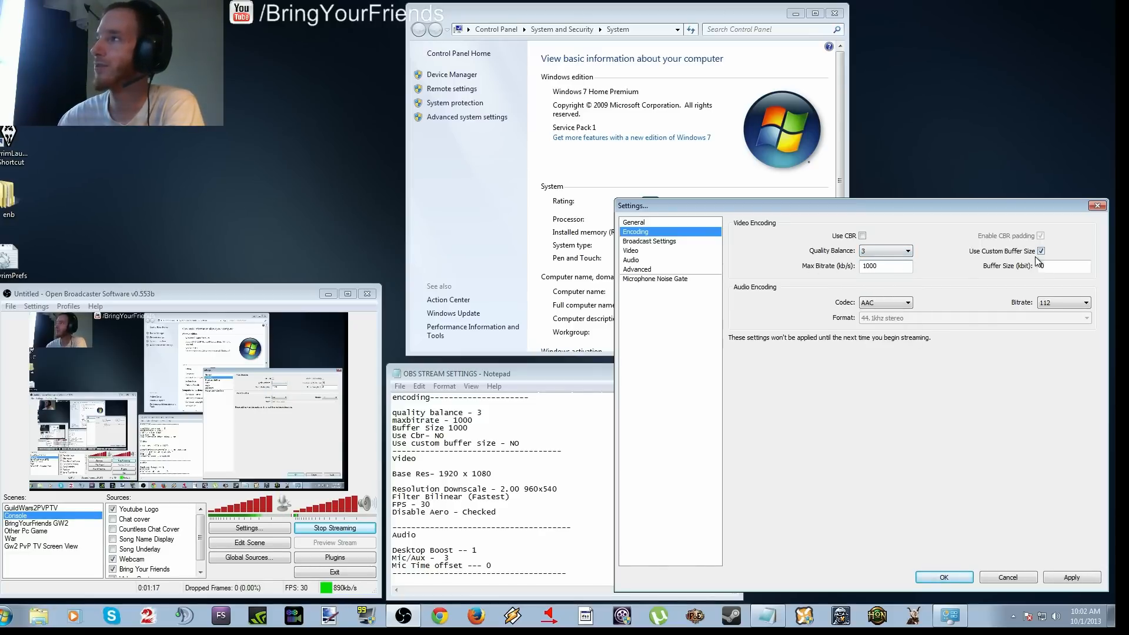
{"action": "left_click", "coordinate": [1039, 251]}
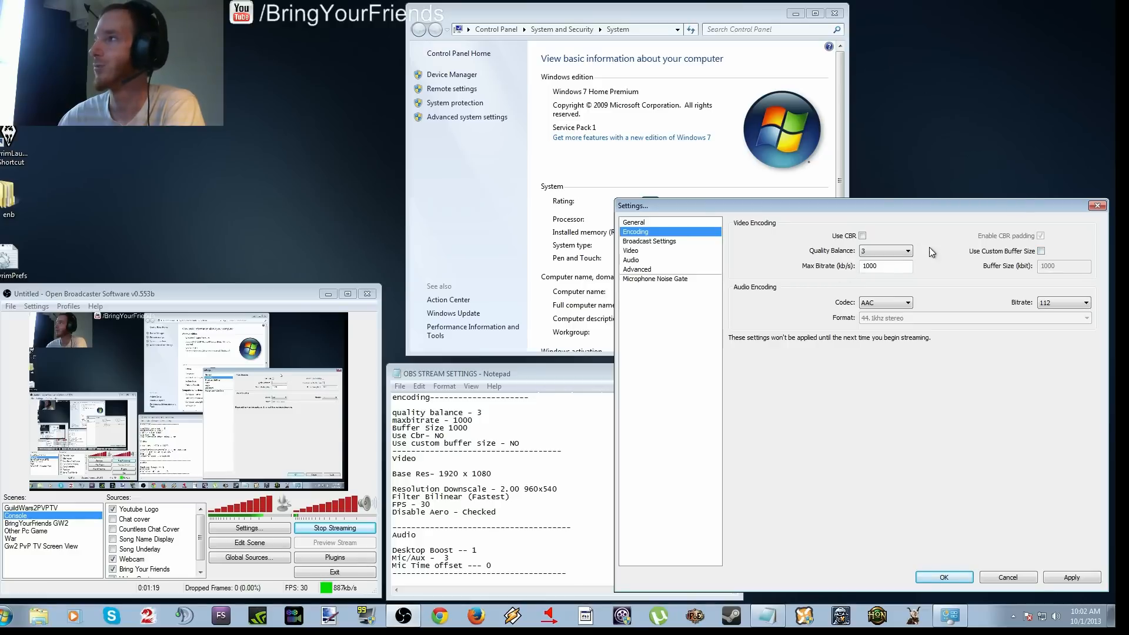
{"action": "mouse_move", "coordinate": [915, 267]}
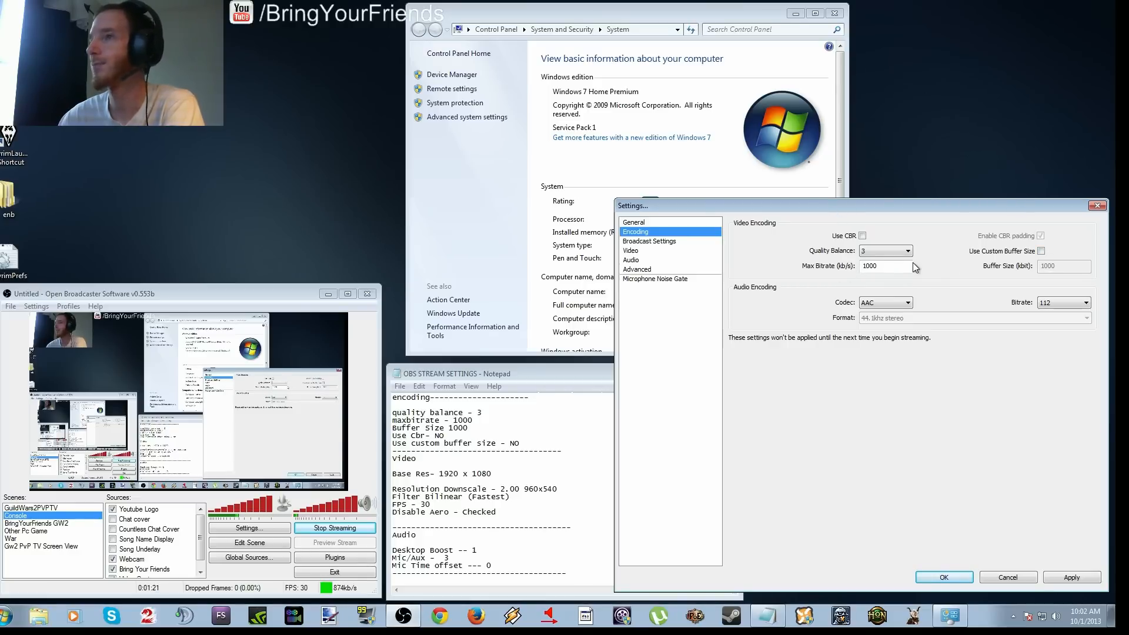
{"action": "mouse_move", "coordinate": [959, 401]}
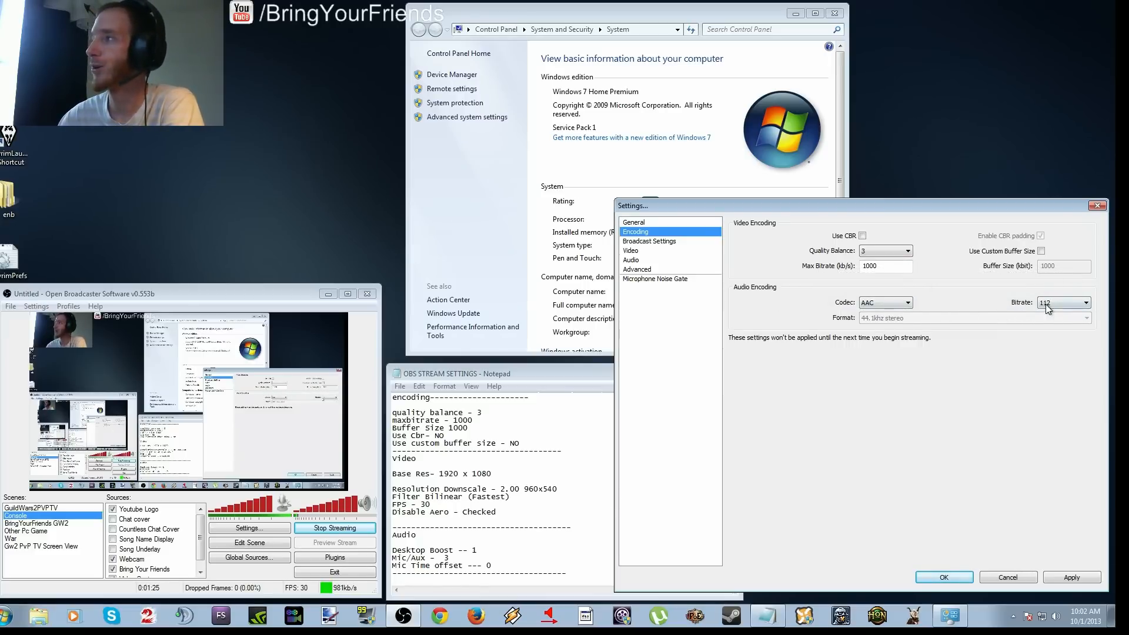
{"action": "left_click", "coordinate": [1084, 302]}
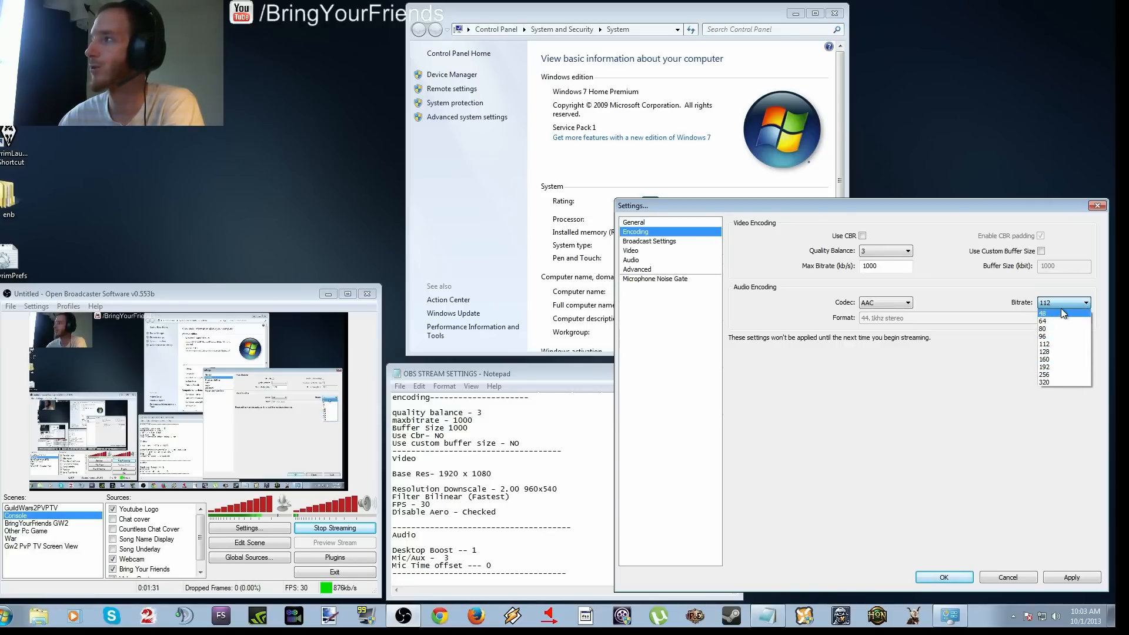
{"action": "left_click", "coordinate": [1043, 311]}
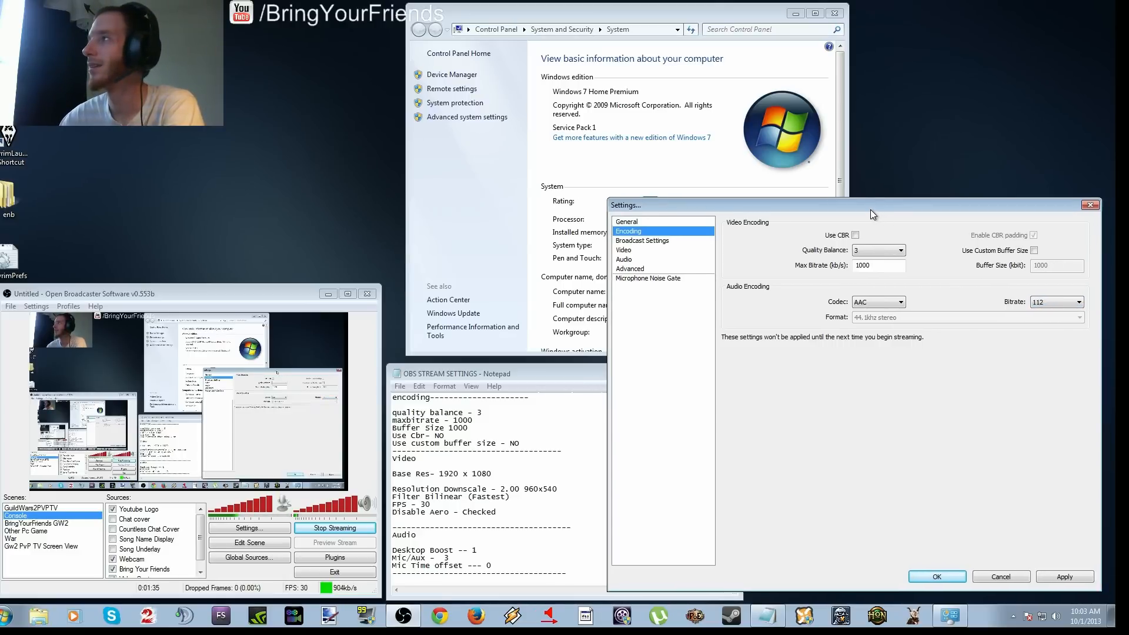
{"action": "left_click", "coordinate": [937, 576]}
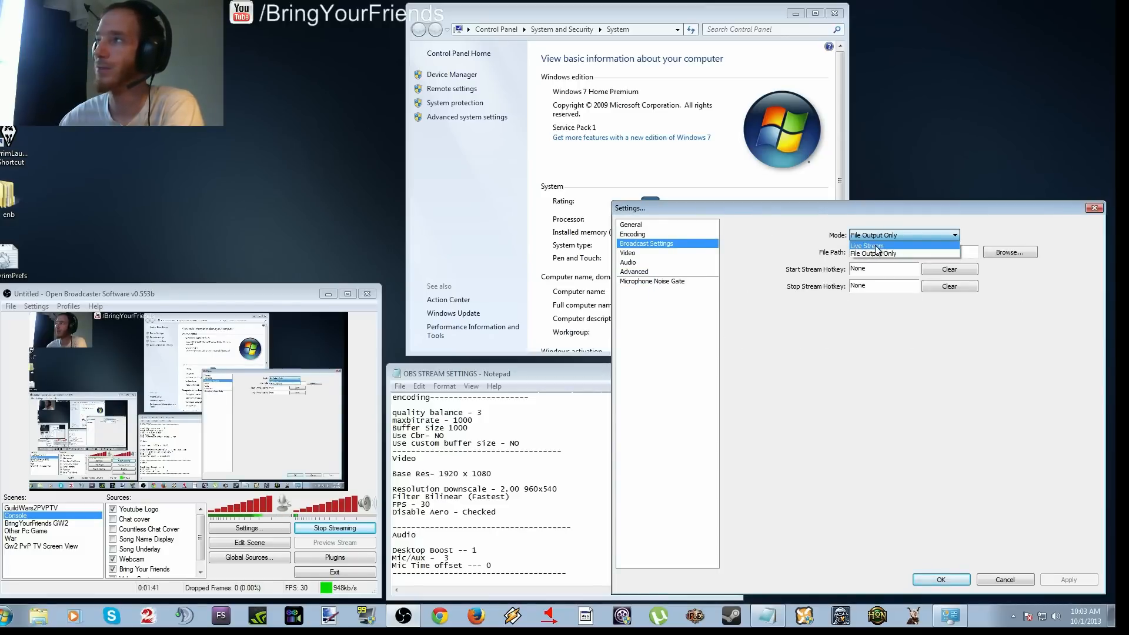
Switch broadcast mode to Live Stream using the US Midwest: Chicago, IL server
{"action": "left_click", "coordinate": [867, 246]}
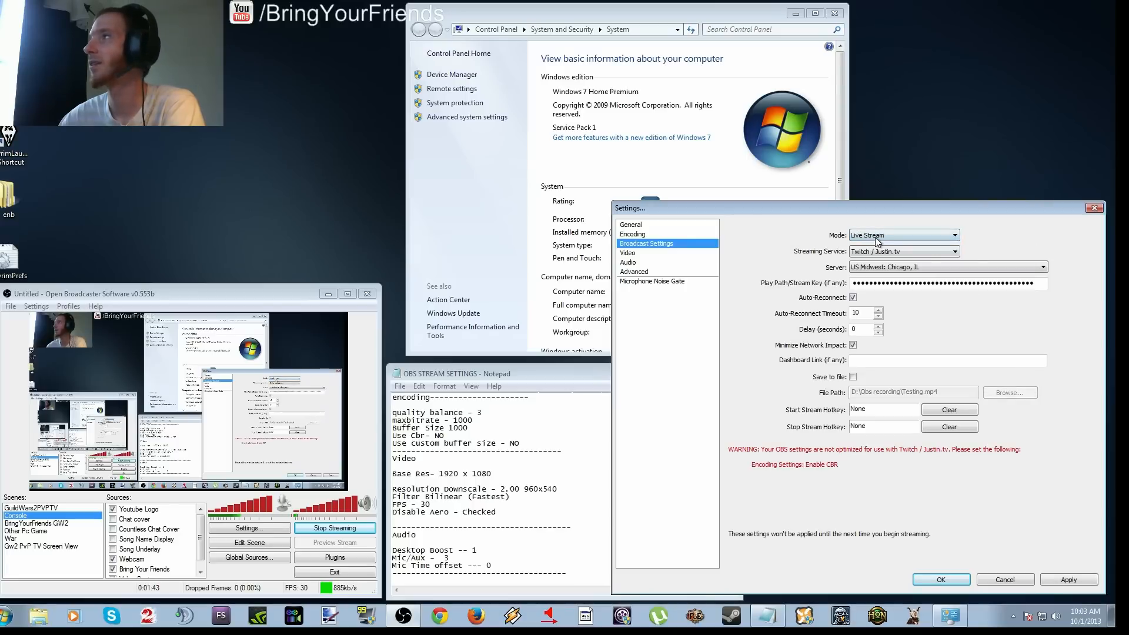
{"action": "left_click", "coordinate": [1040, 266]}
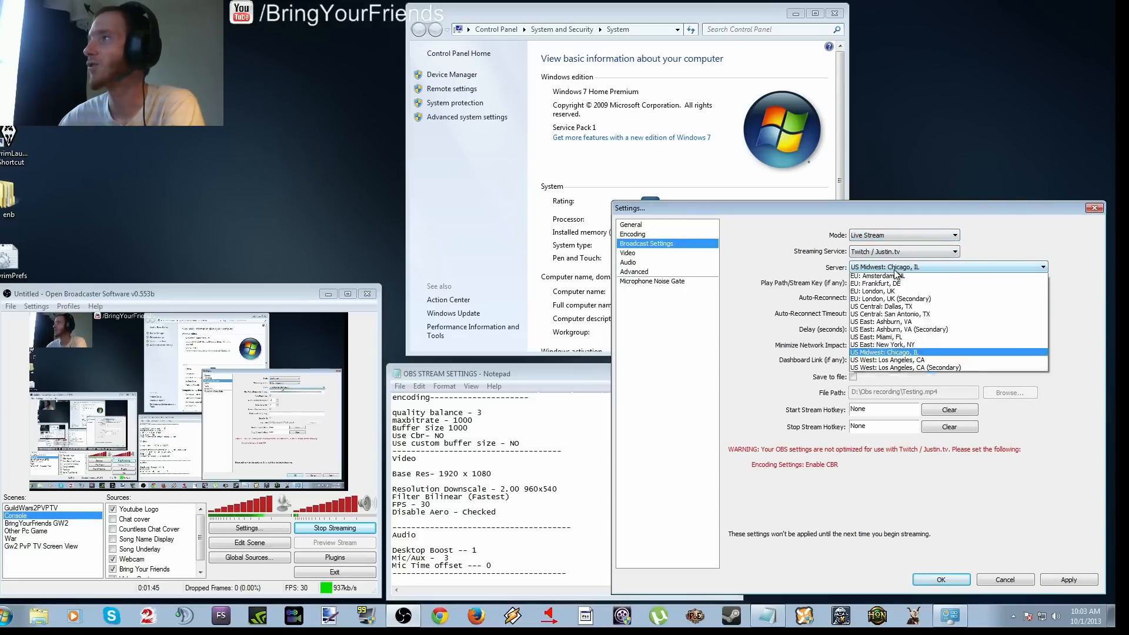
{"action": "left_click", "coordinate": [884, 353]}
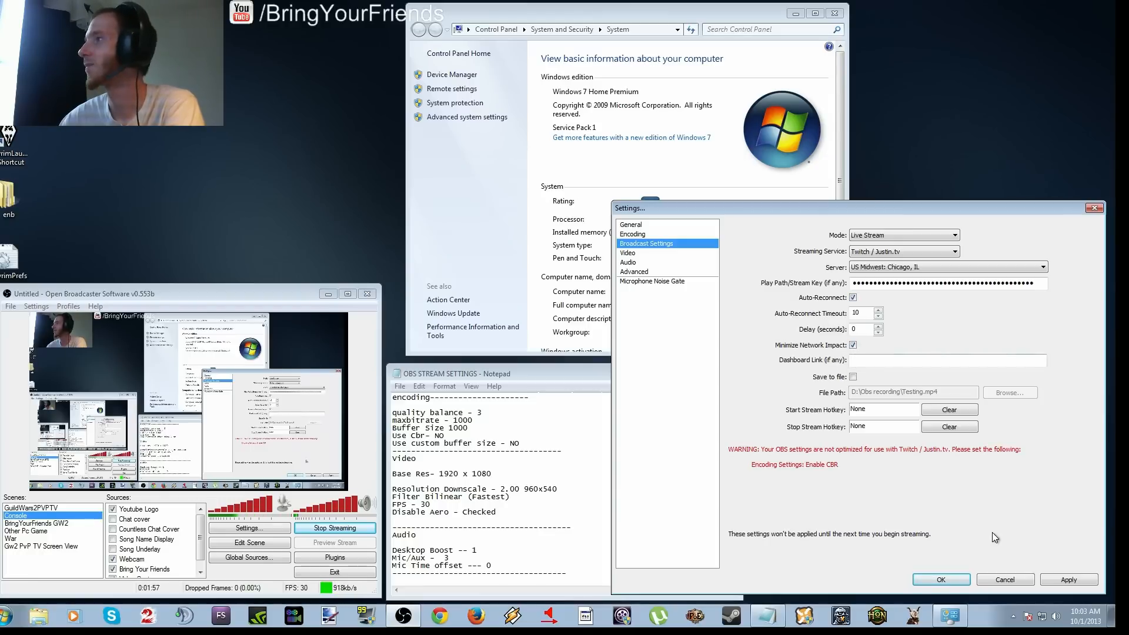
Downscale the 1920x1080 base resolution by 2.00 to 960x540 in Video settings
{"action": "left_click", "coordinate": [628, 253]}
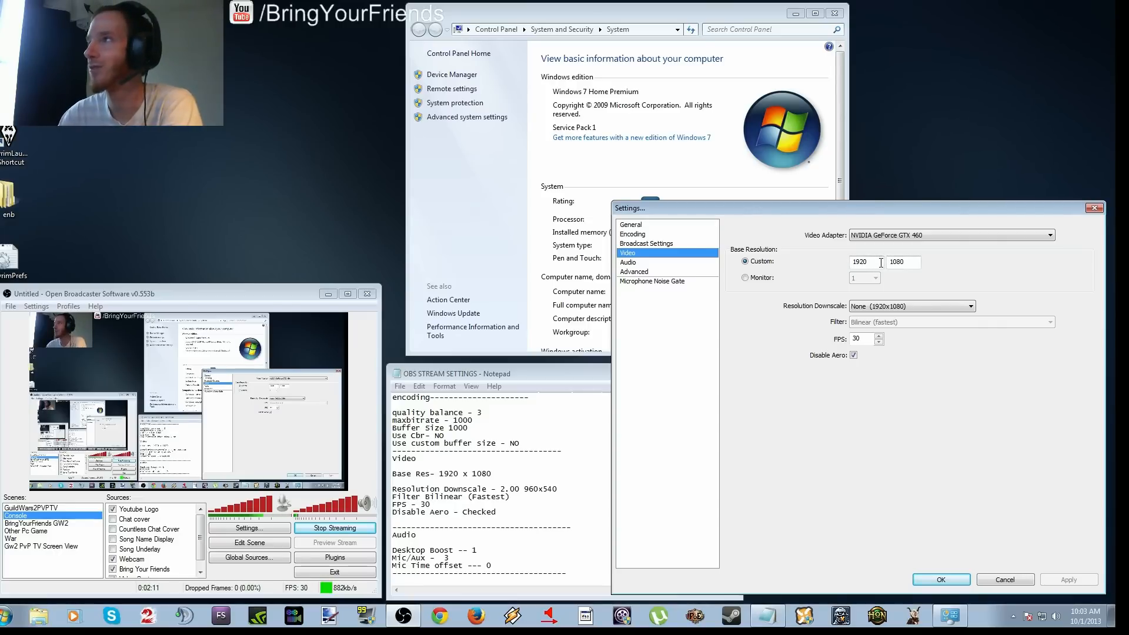
{"action": "mouse_move", "coordinate": [911, 306]}
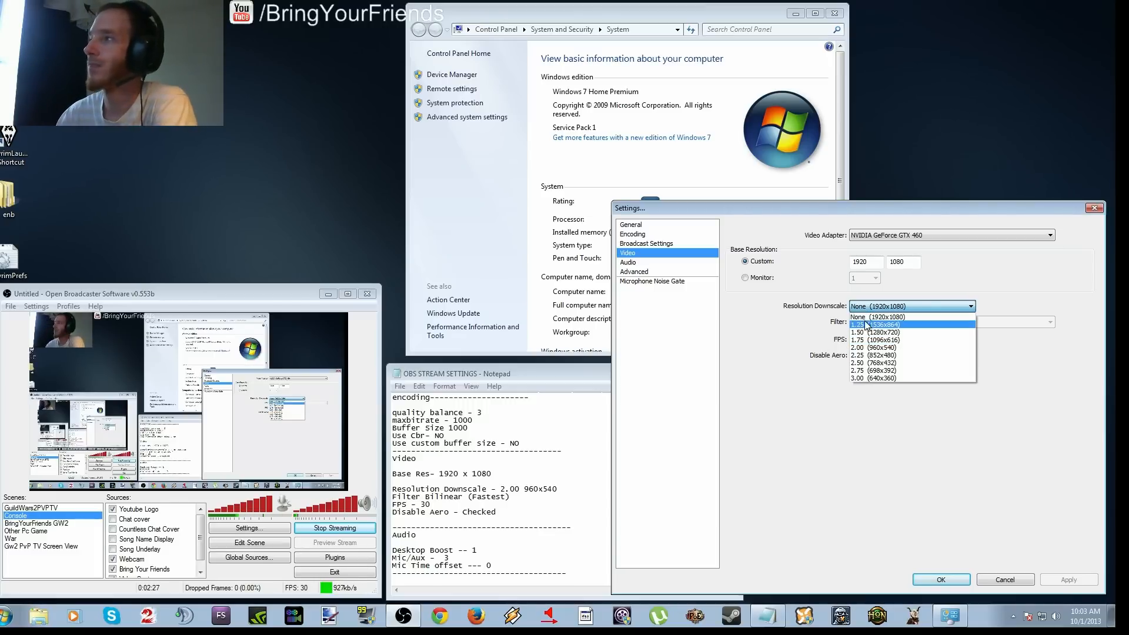
{"action": "mouse_move", "coordinate": [883, 317]}
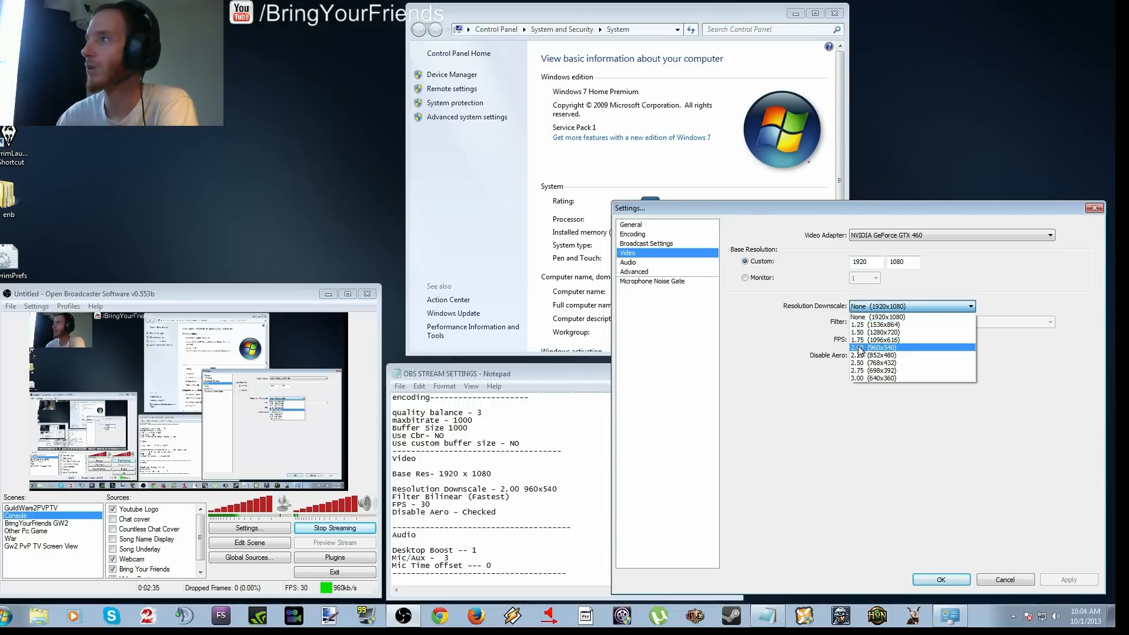
{"action": "left_click", "coordinate": [878, 348]}
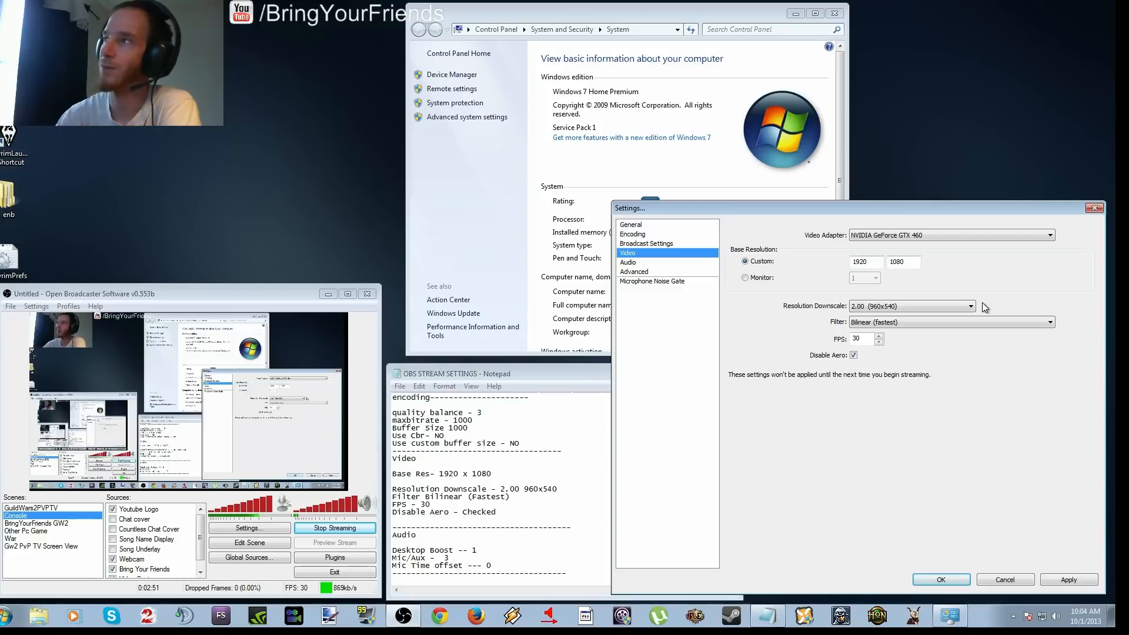
{"action": "mouse_move", "coordinate": [893, 310]}
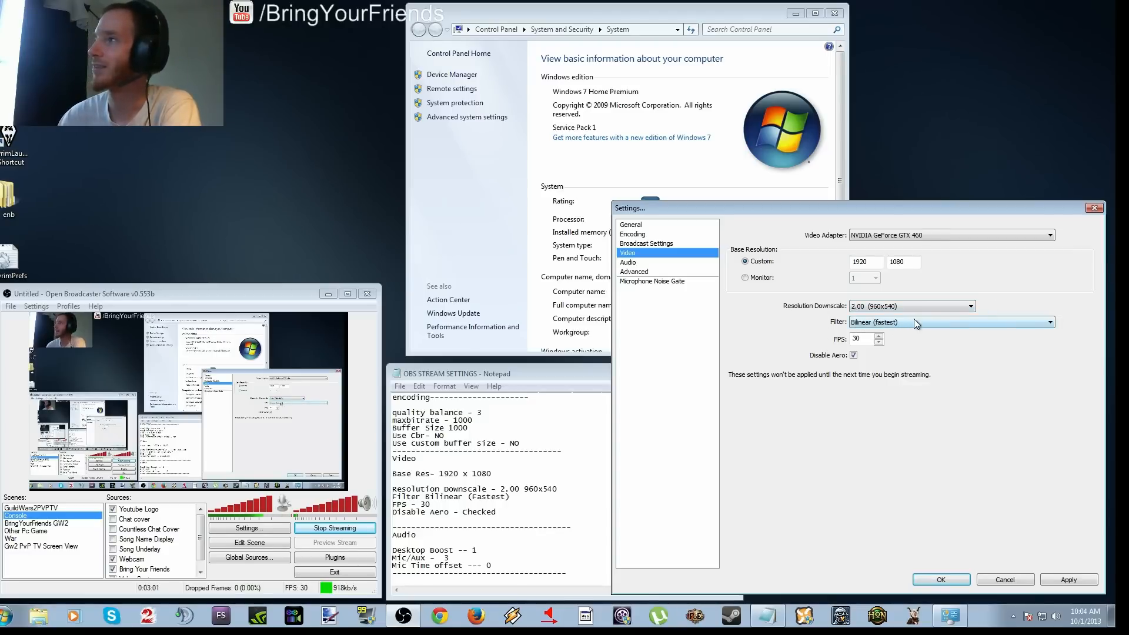
{"action": "mouse_move", "coordinate": [768, 309]}
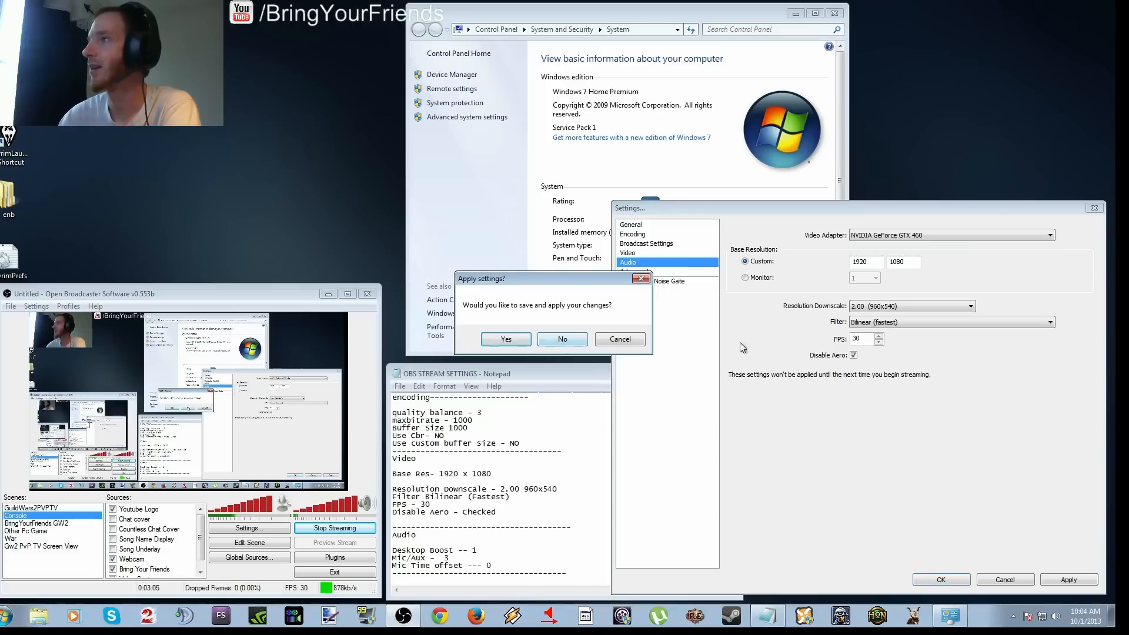
{"action": "mouse_move", "coordinate": [803, 353]}
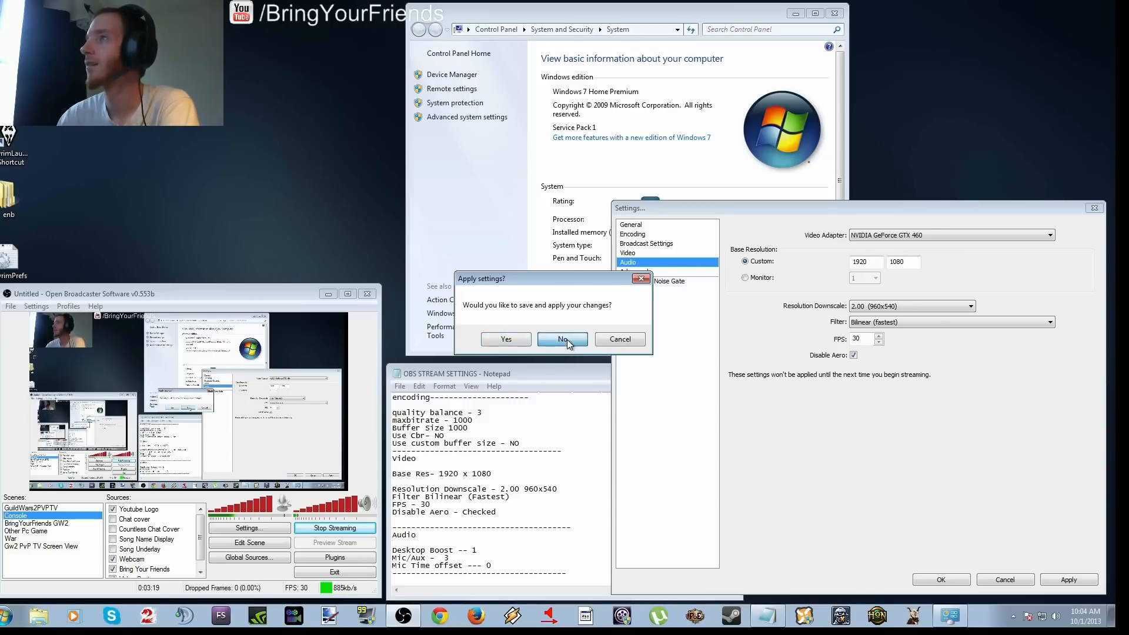
Decline the Apply settings prompt to reach the audio settings
{"action": "left_click", "coordinate": [562, 340]}
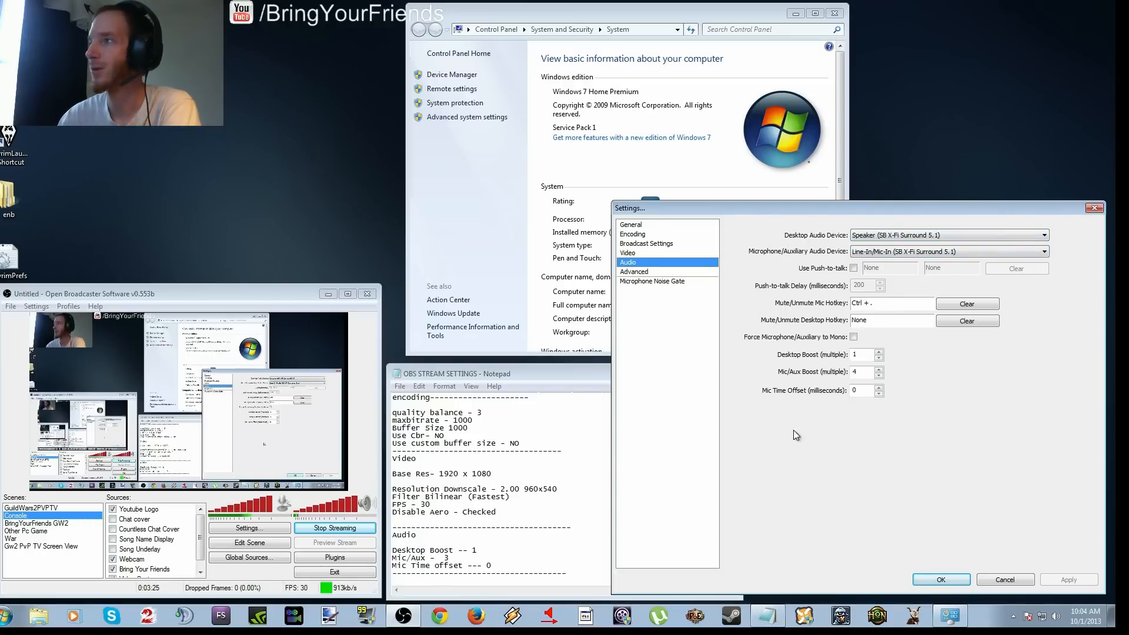
{"action": "mouse_move", "coordinate": [782, 381]}
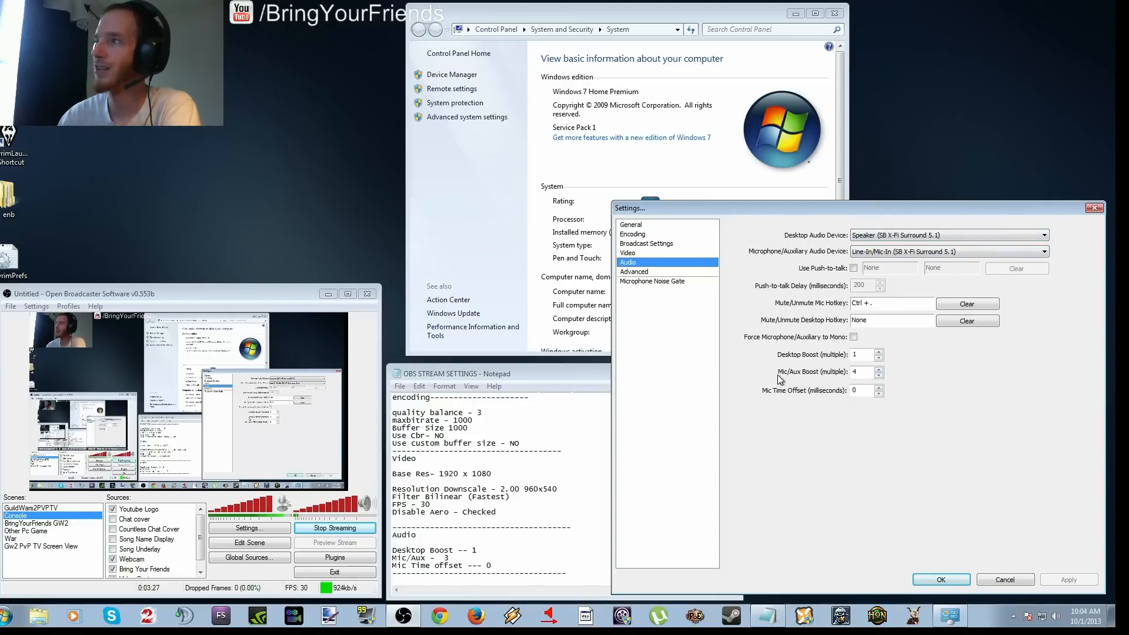
{"action": "mouse_move", "coordinate": [925, 508]}
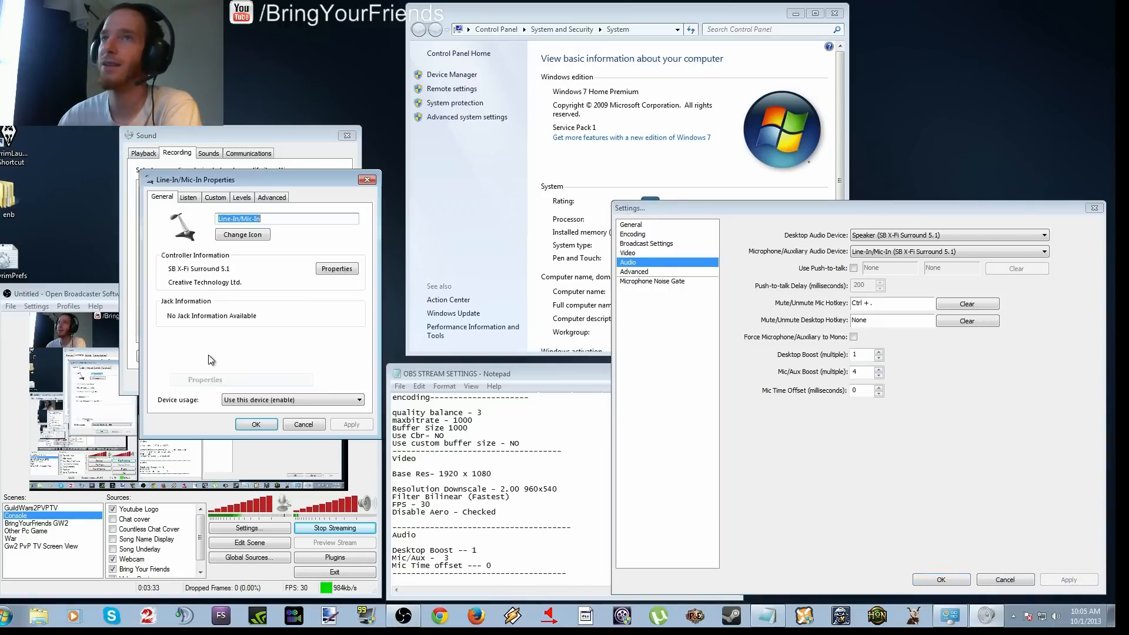
Close the Line-In properties and cancel the Windows Sound dialog without changes
{"action": "left_click", "coordinate": [242, 197]}
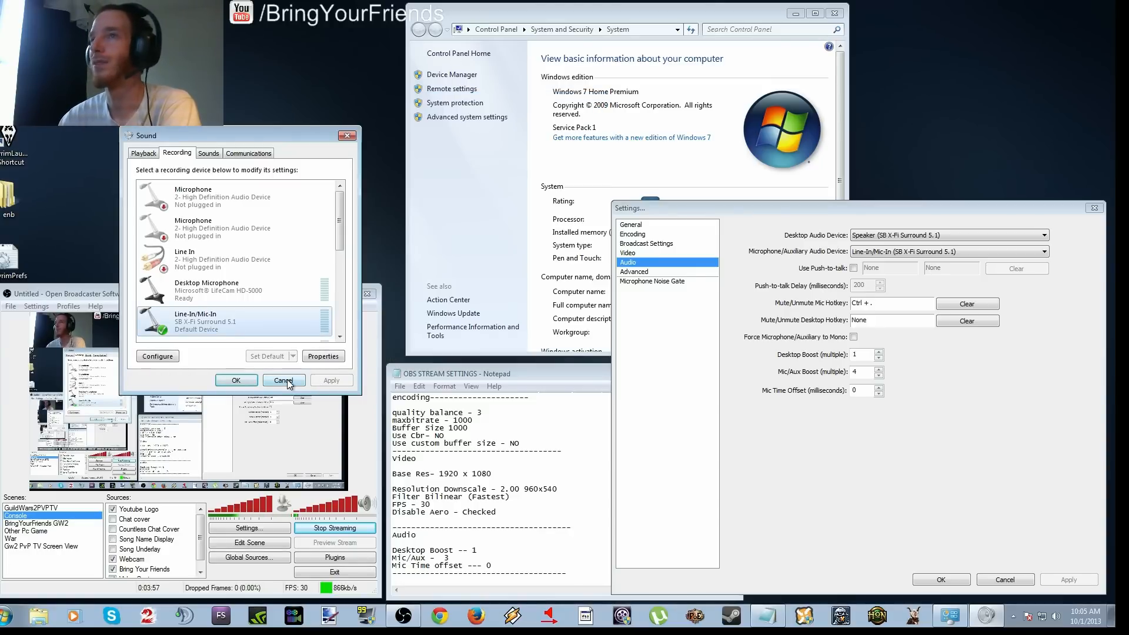
{"action": "left_click", "coordinate": [283, 380]}
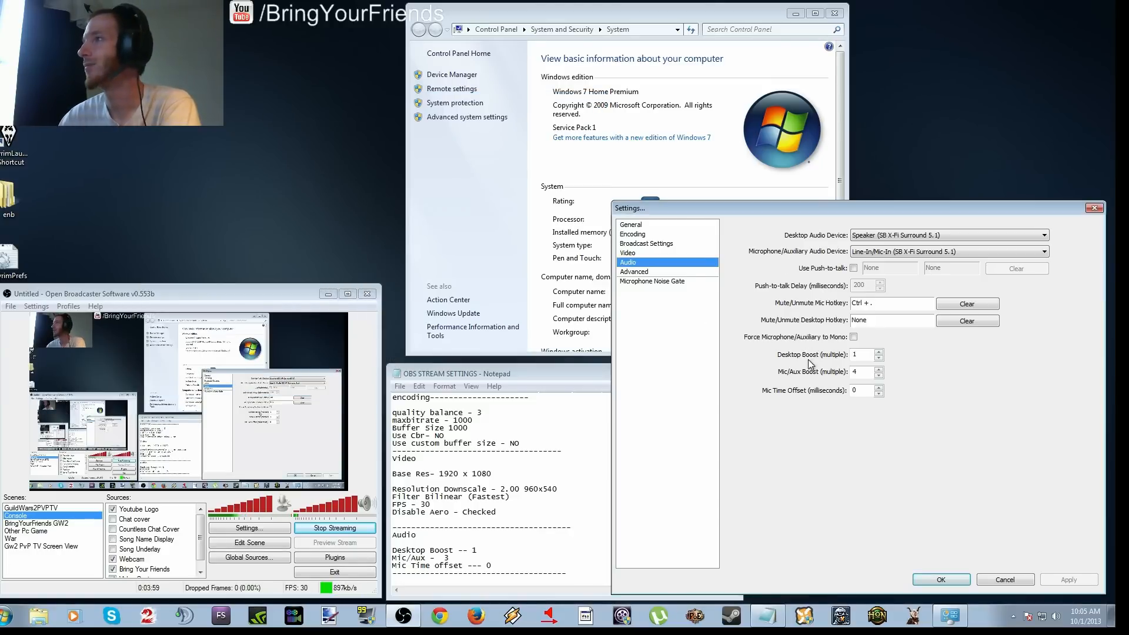
{"action": "left_click", "coordinate": [634, 272]}
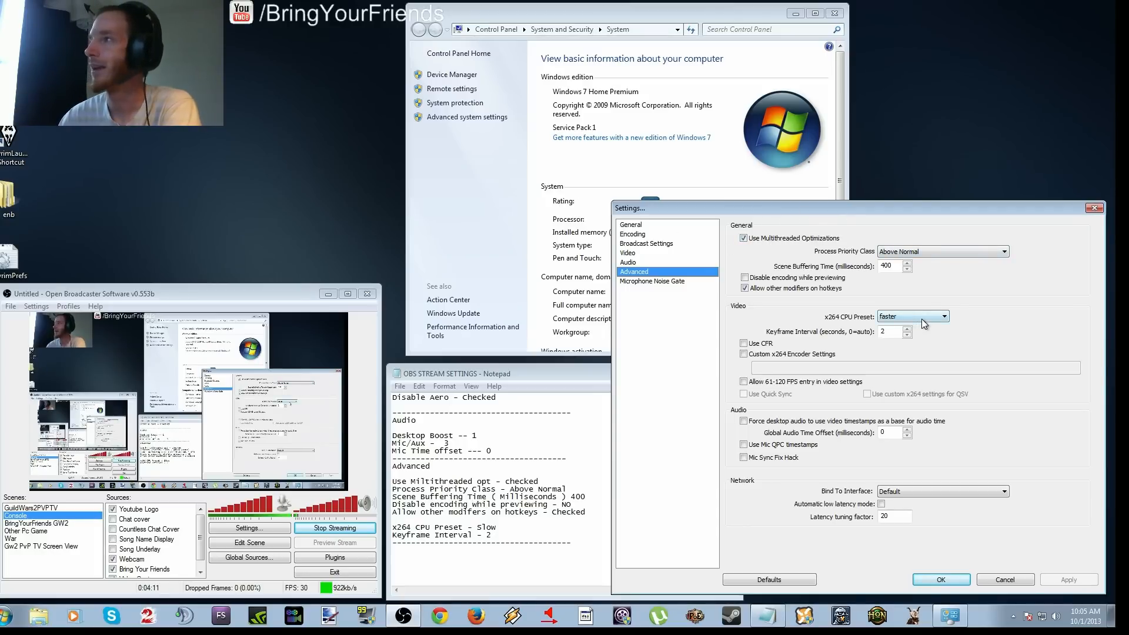
Change the x264 CPU preset from faster to slow
{"action": "left_click", "coordinate": [942, 316]}
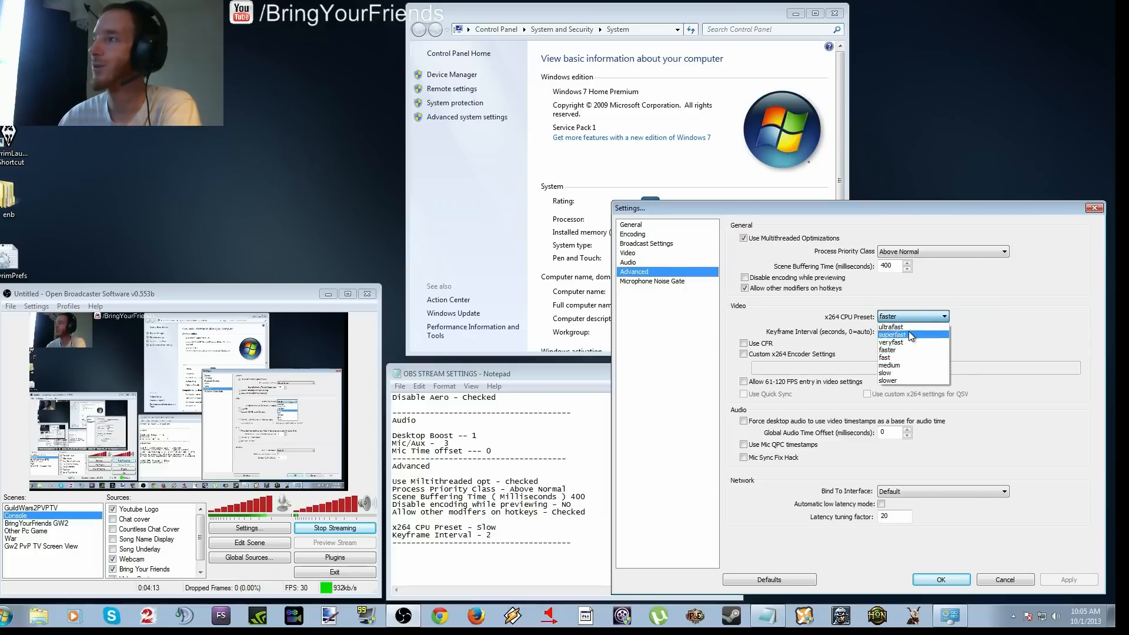
{"action": "left_click", "coordinate": [885, 373]}
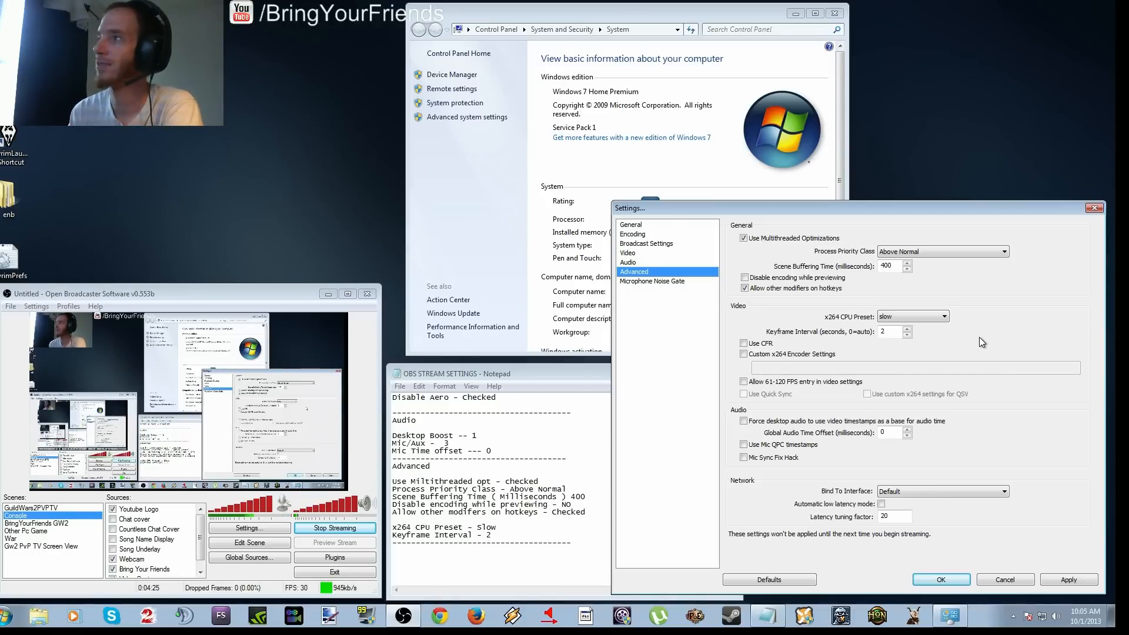
{"action": "left_click", "coordinate": [944, 317]}
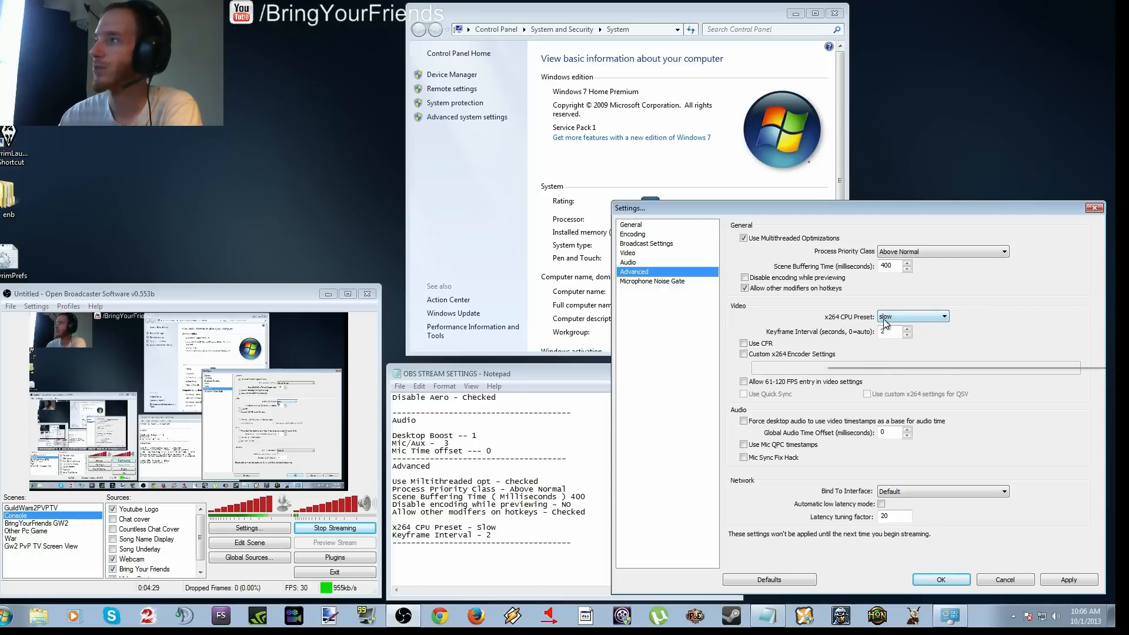
{"action": "mouse_move", "coordinate": [900, 317]}
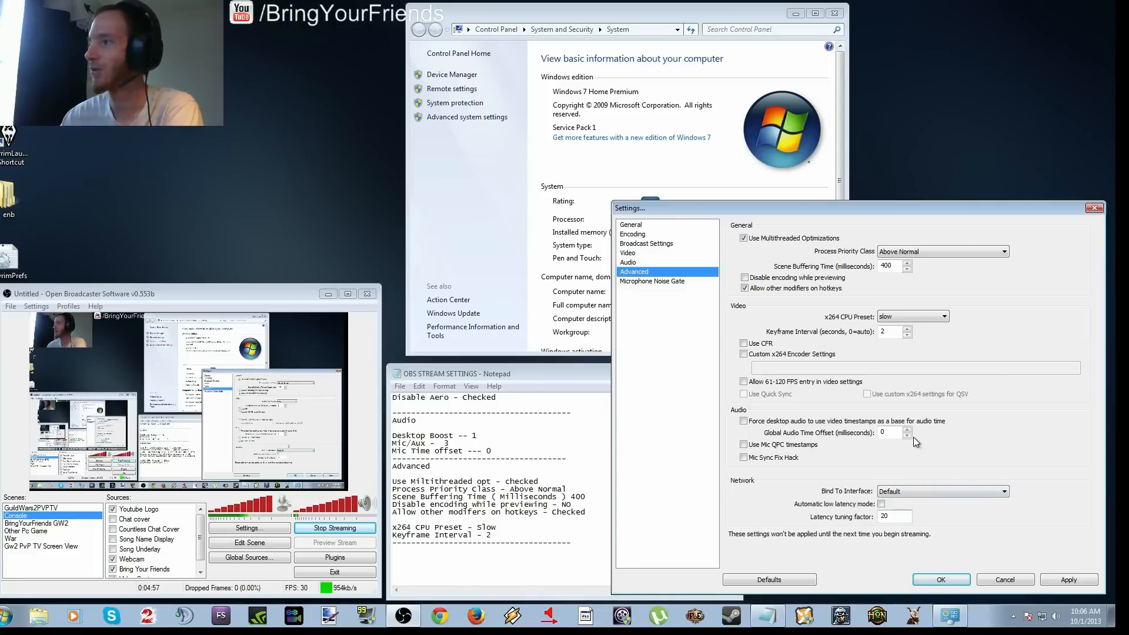
{"action": "left_click", "coordinate": [652, 281]}
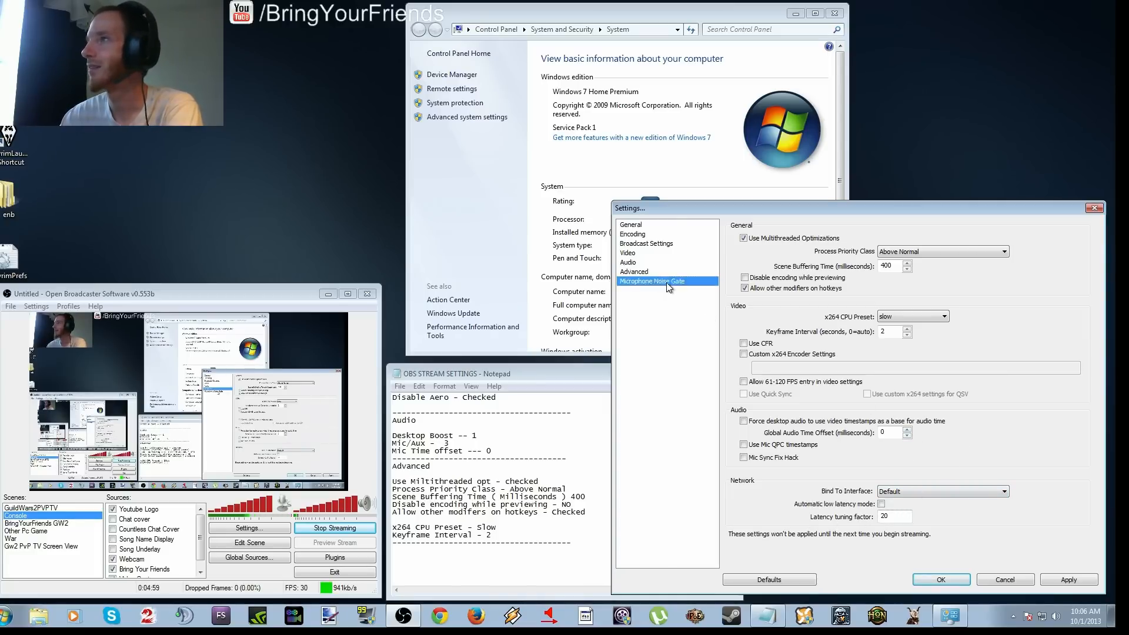
Review noise gate thresholds (-32 dB close, -26 dB open), close settings, and activate the Console scene
{"action": "left_click", "coordinate": [651, 282]}
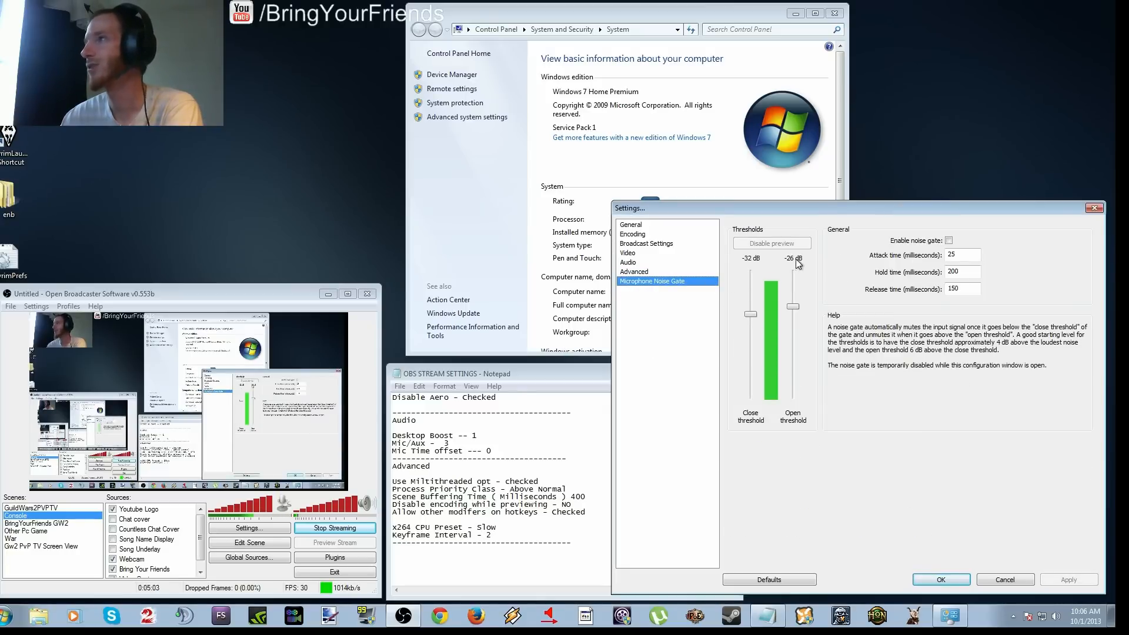
{"action": "mouse_move", "coordinate": [834, 281]}
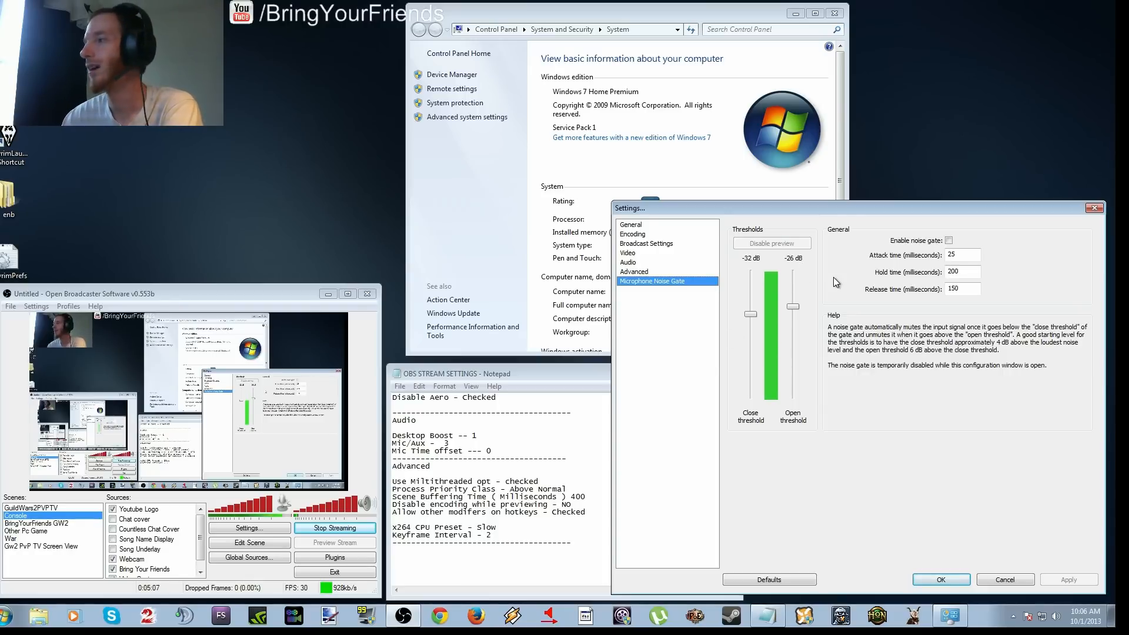
{"action": "left_click", "coordinate": [630, 224]}
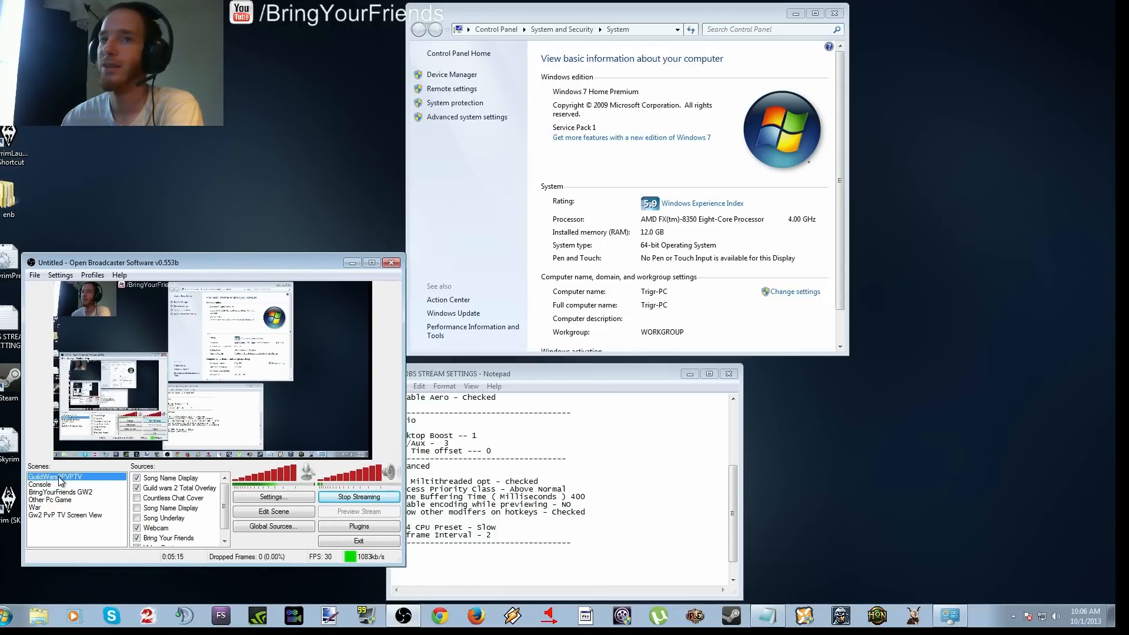
{"action": "left_click", "coordinate": [40, 484]}
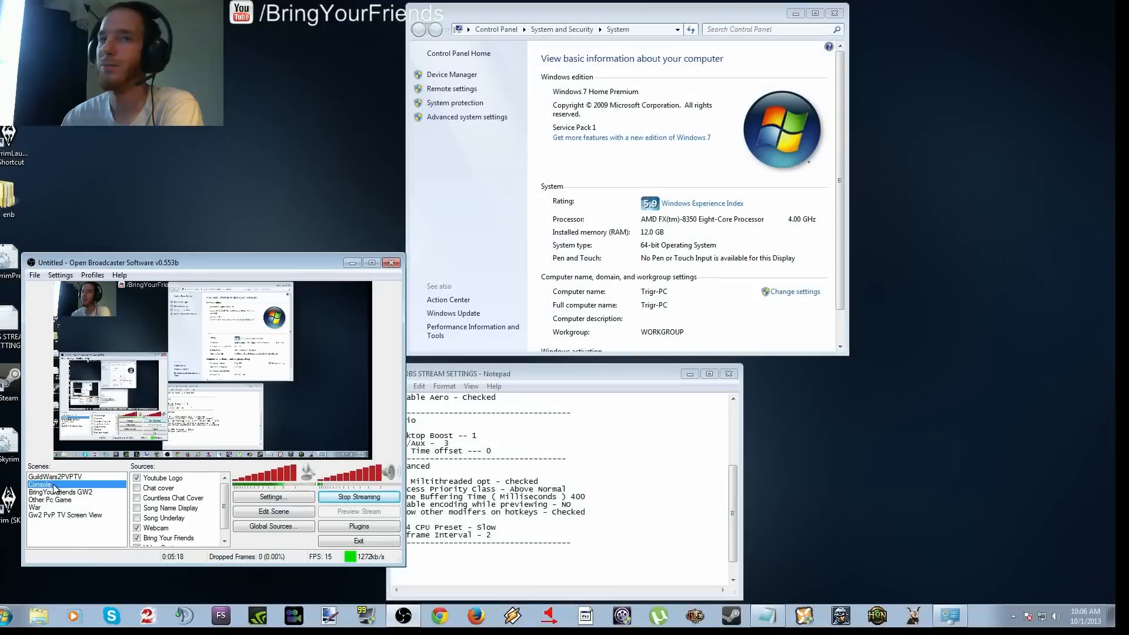